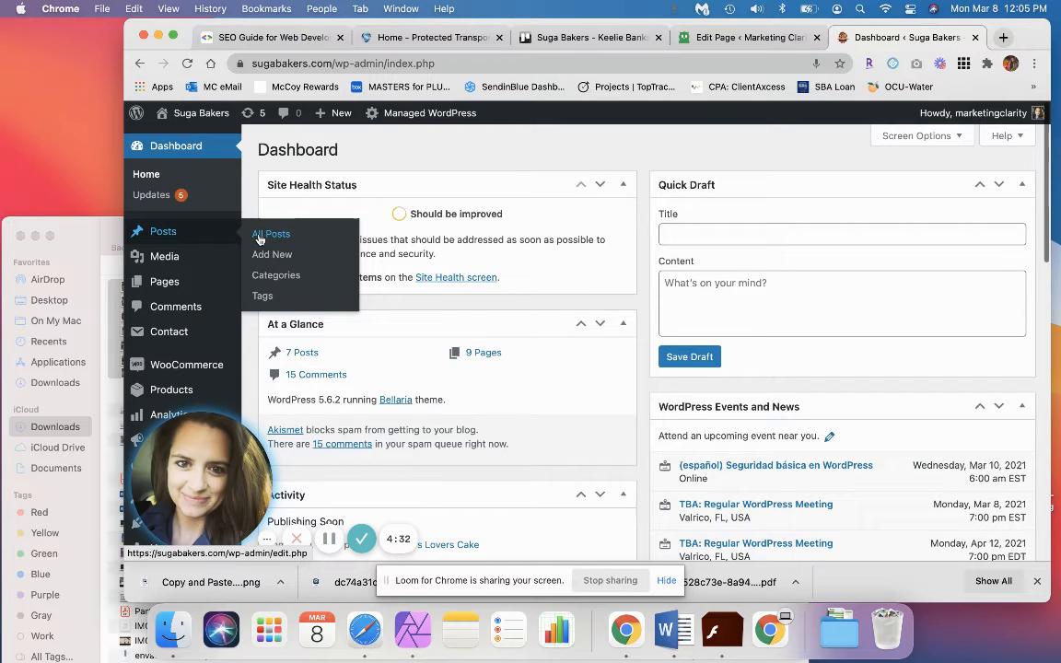
Open All Posts and select the scheduled Snickers Lovers Cake post
click(271, 233)
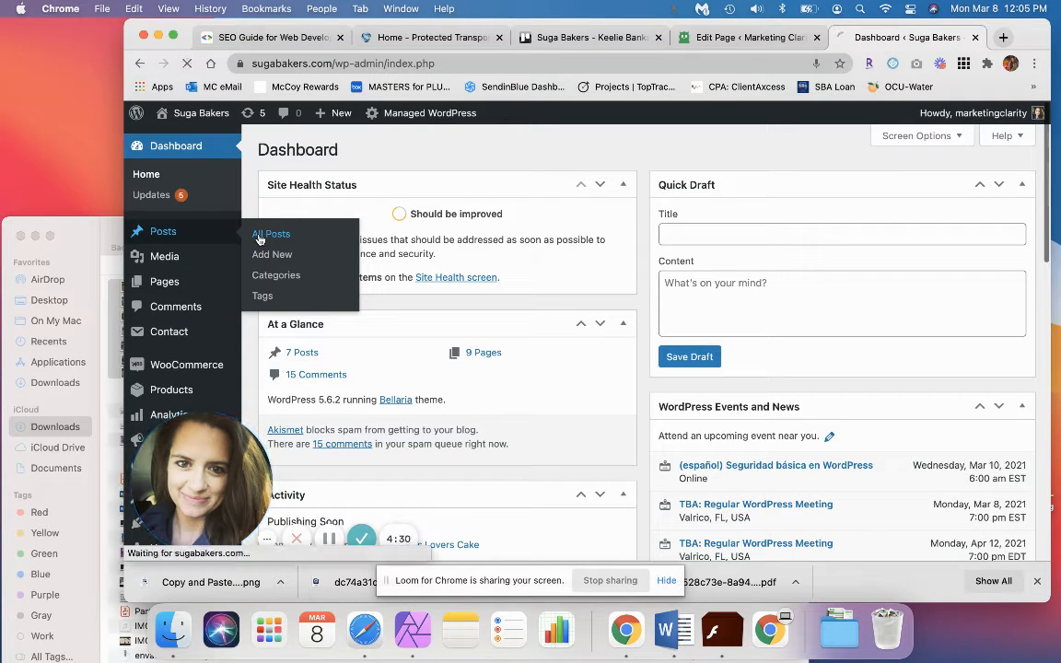
click(271, 233)
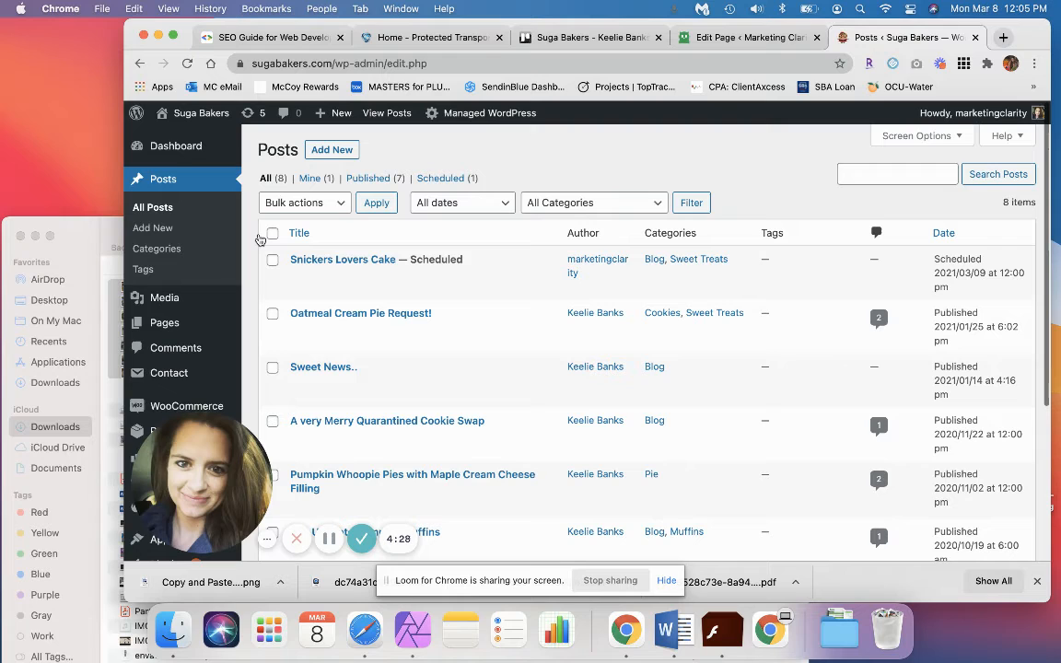
mouse_move(342, 259)
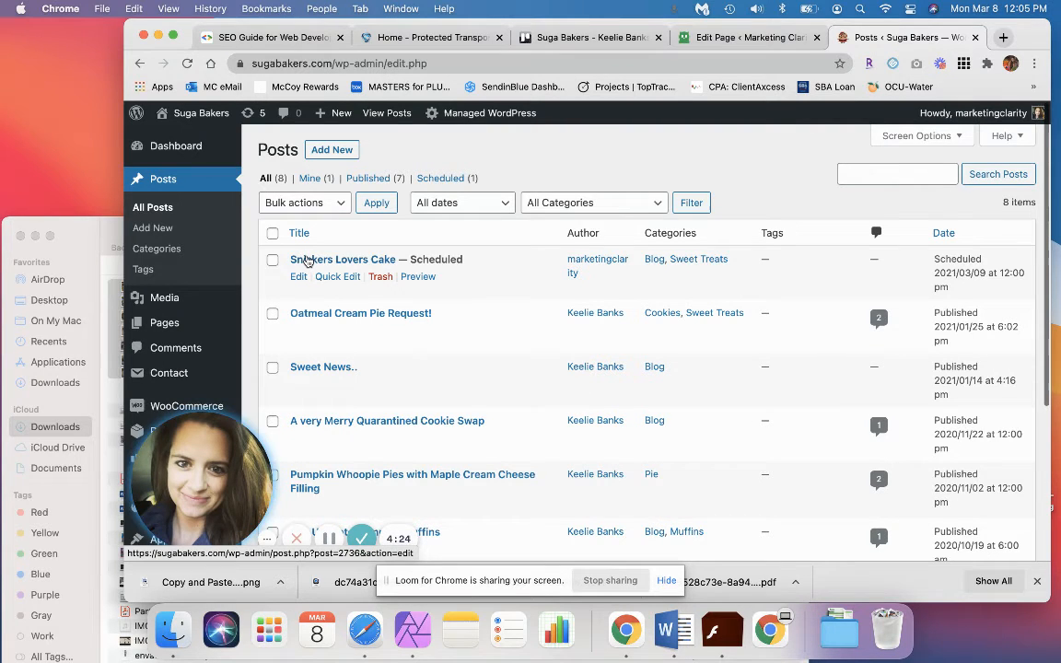
click(343, 259)
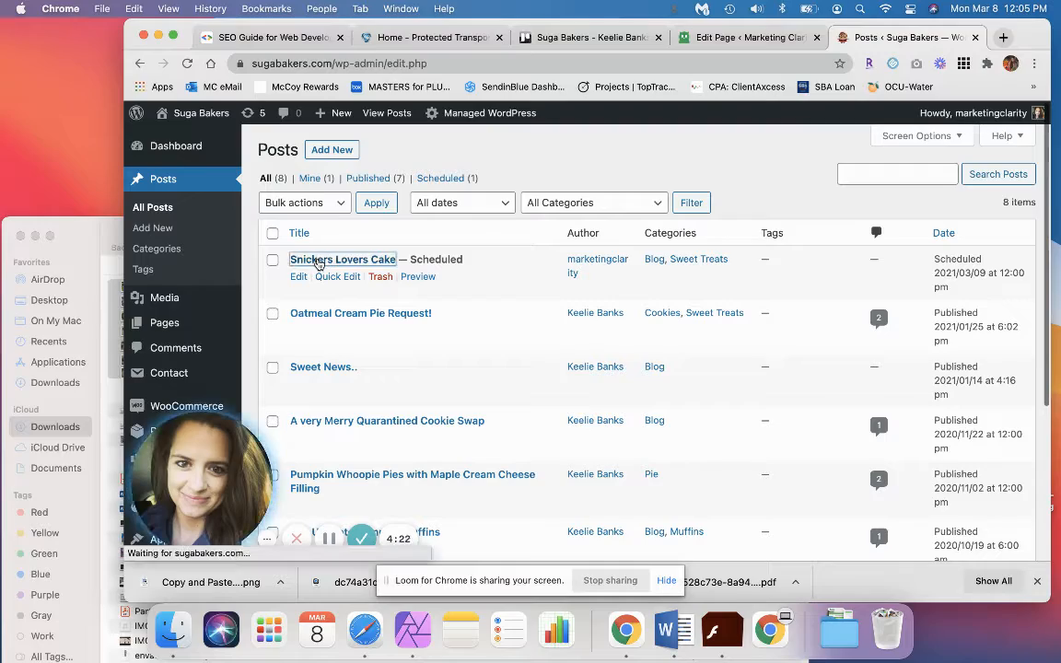
Open Snickers Lovers Cake in the editor and launch Add Media below the last paragraph
click(342, 258)
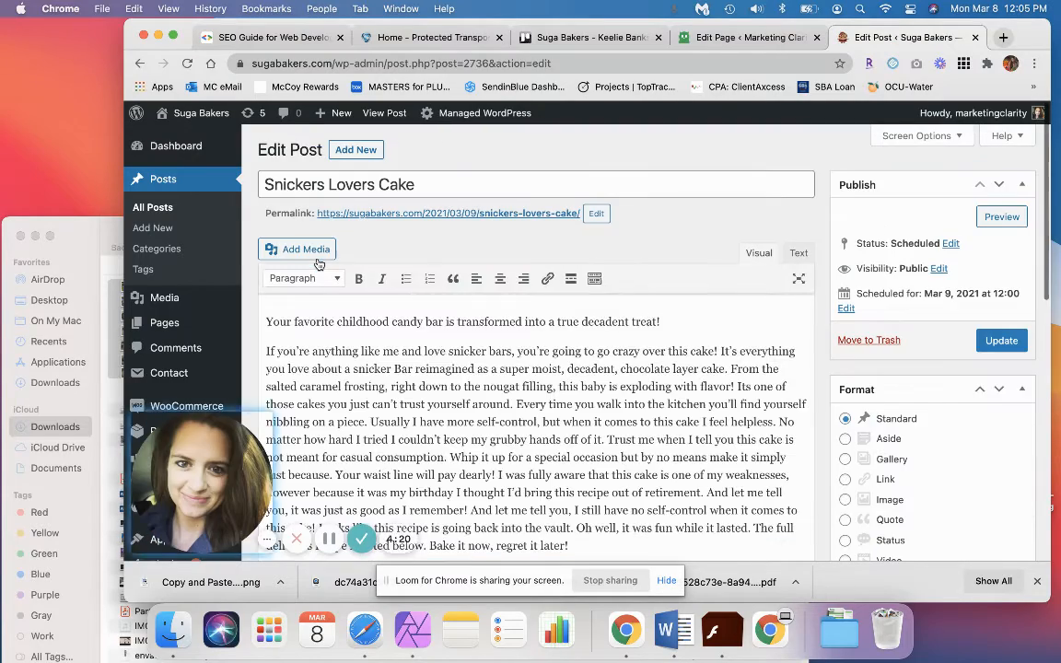
scroll(down, 3)
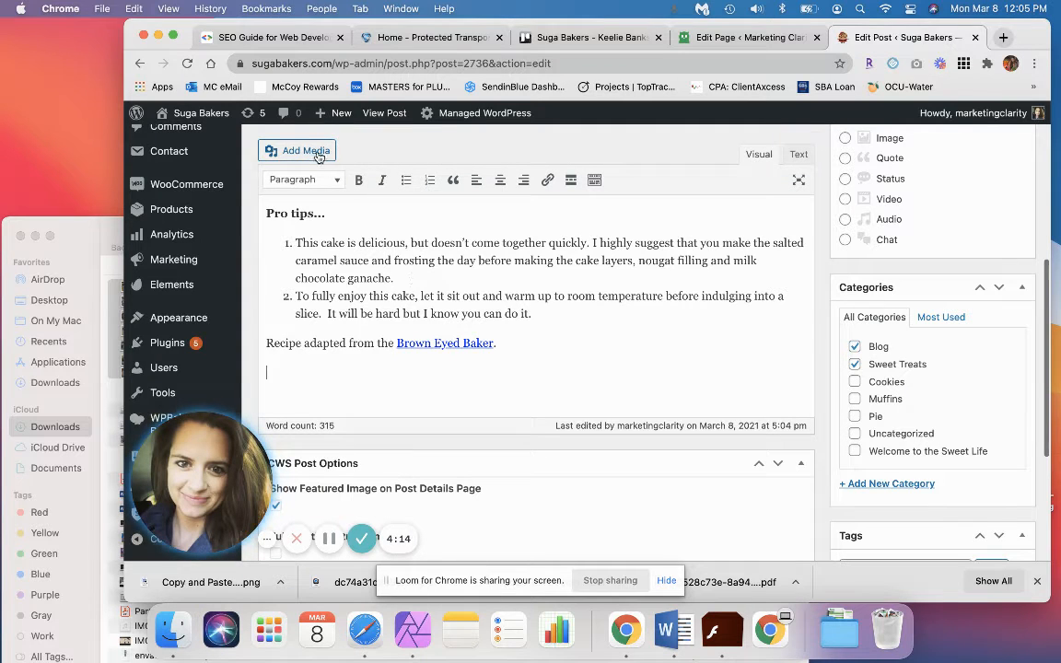
click(296, 150)
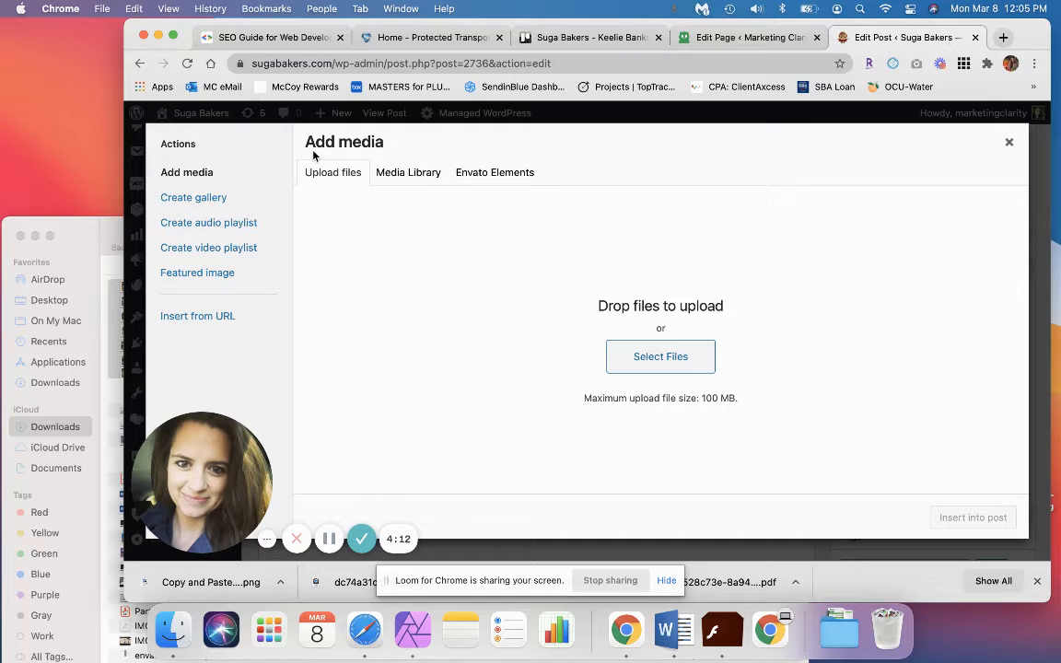
mouse_move(171, 253)
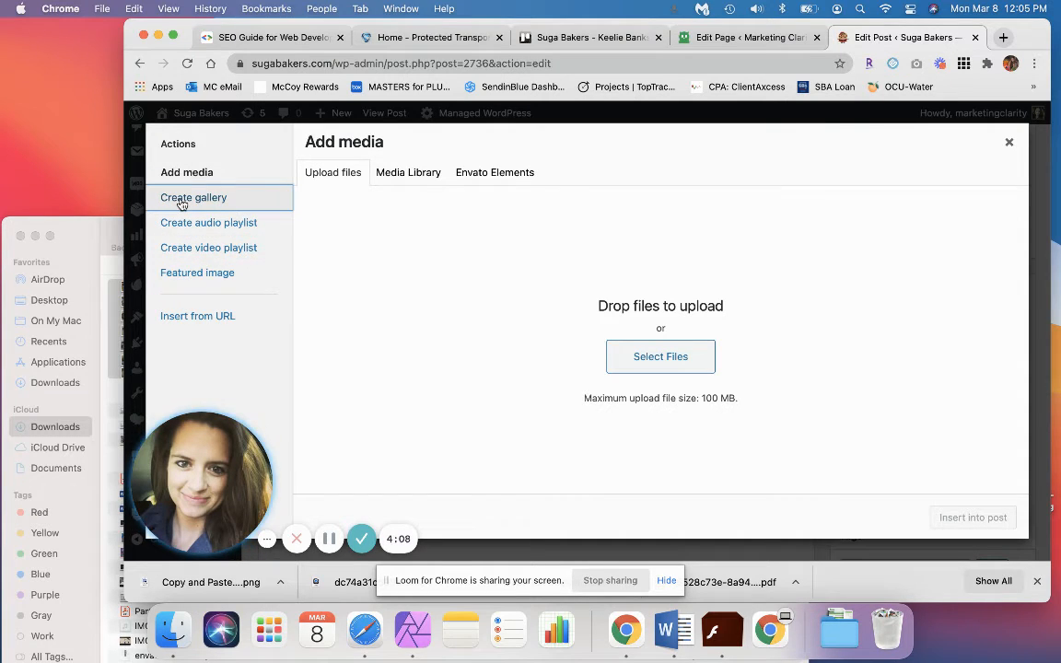
Start Create gallery and check seven cake photos from the Media Library
click(193, 197)
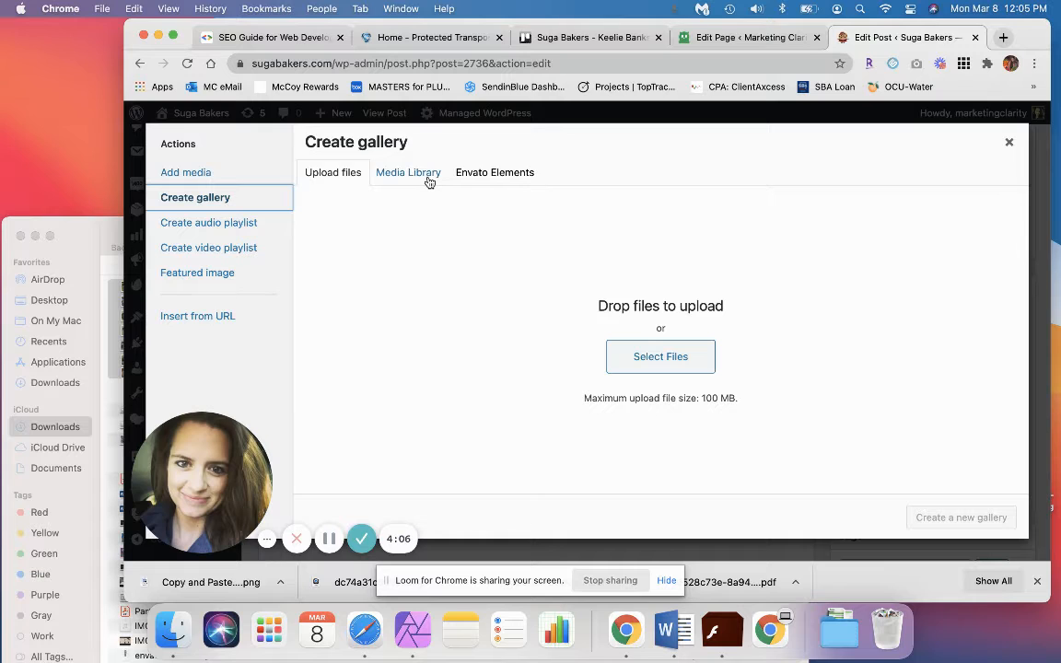
click(408, 172)
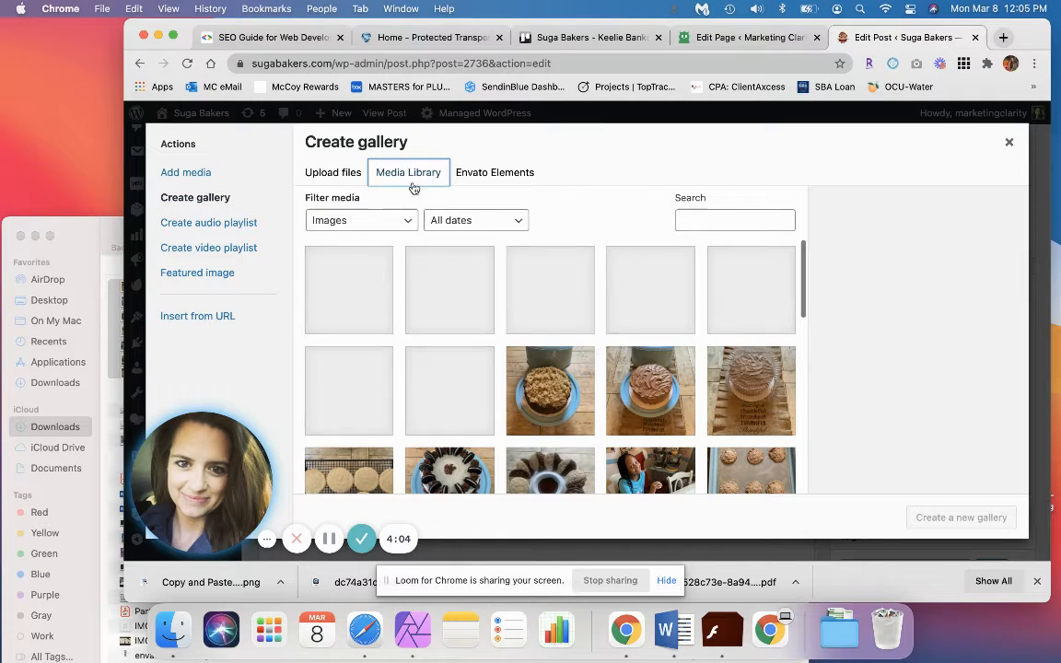
click(333, 172)
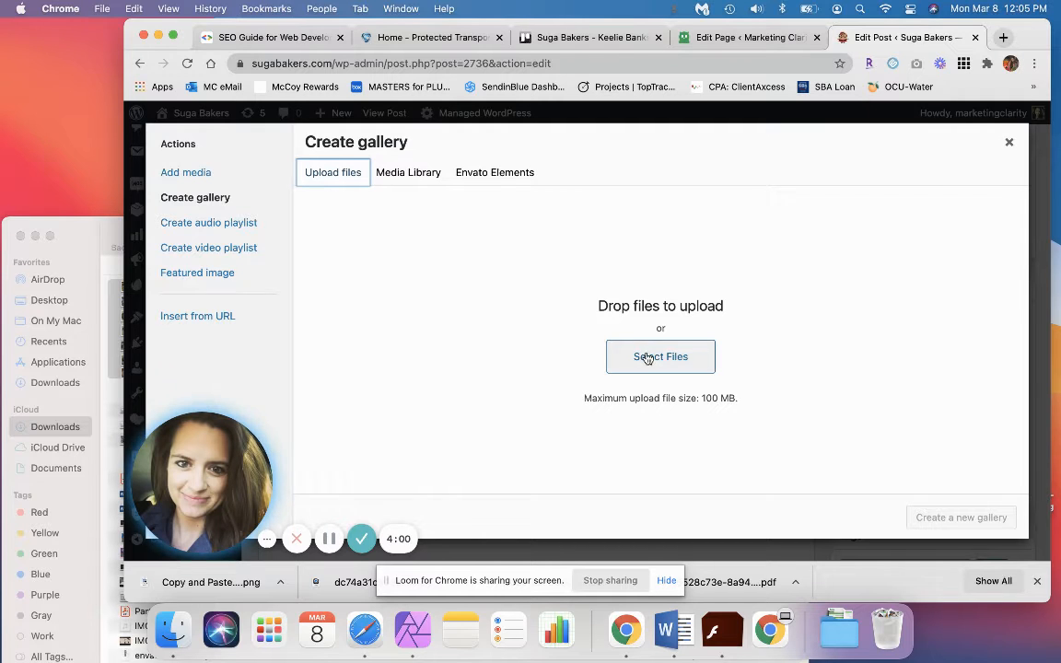
click(408, 172)
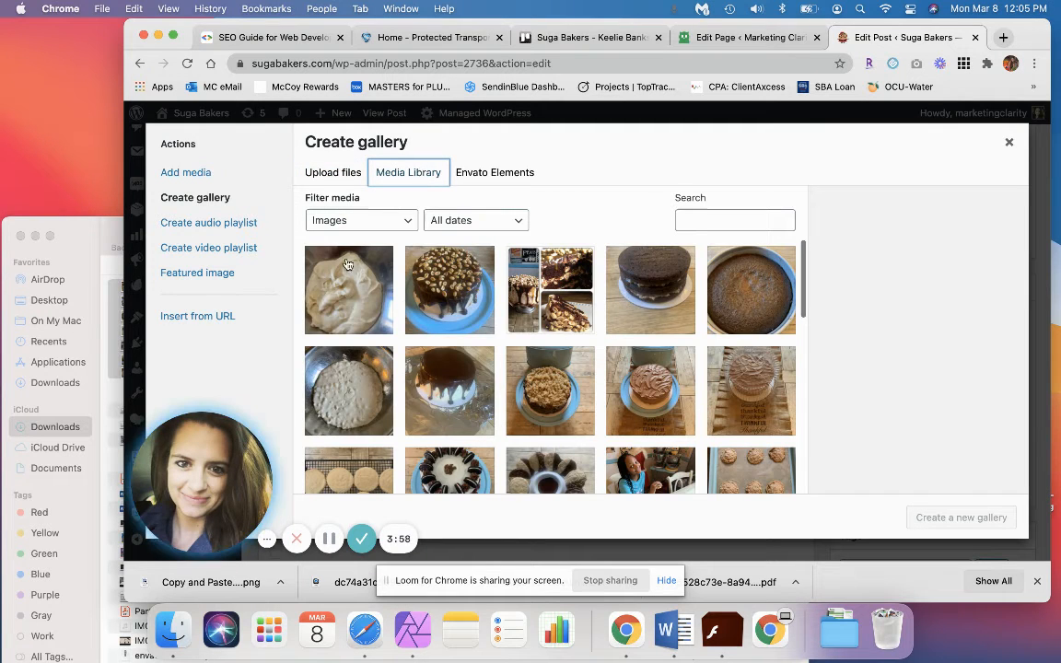
click(348, 289)
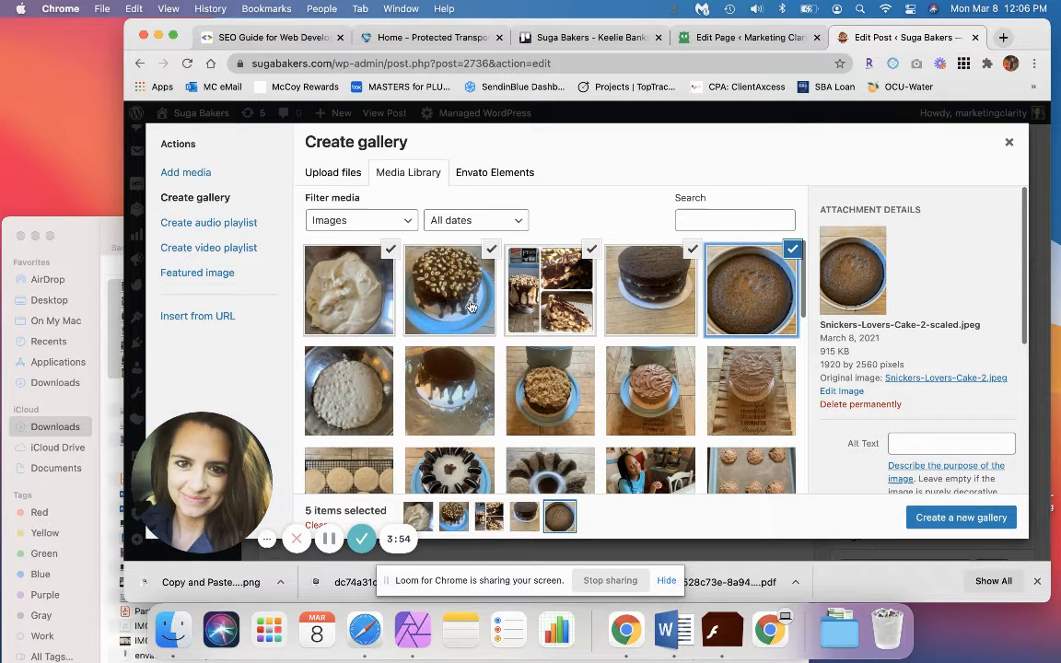
click(449, 391)
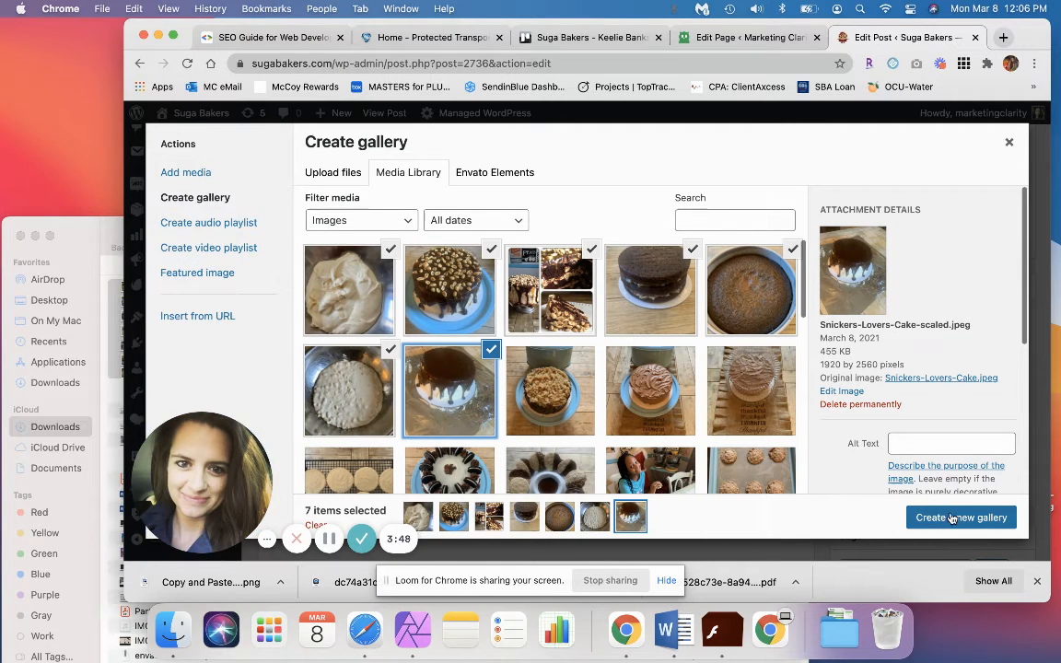
Build the seven-photo gallery, keep Columns at 3, and insert it into the post
click(961, 516)
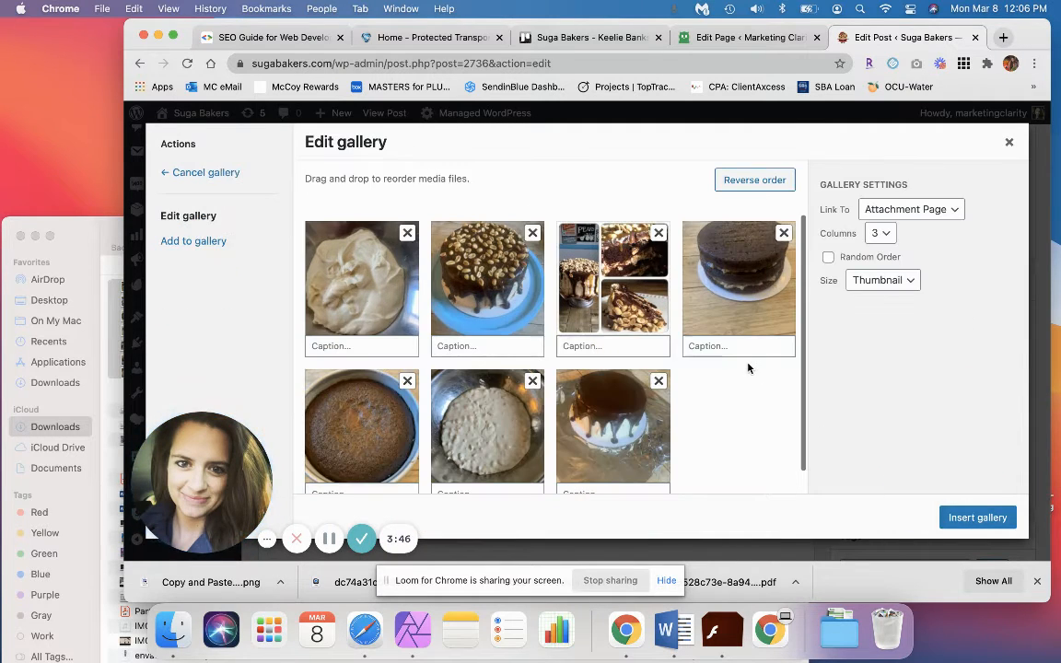
mouse_move(491, 381)
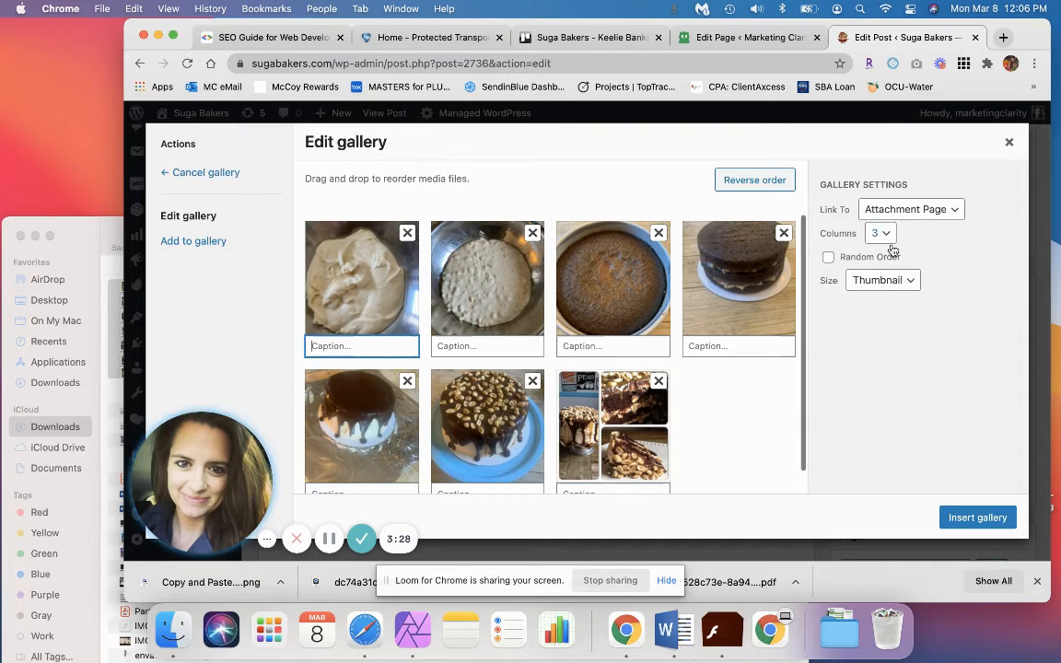
click(881, 280)
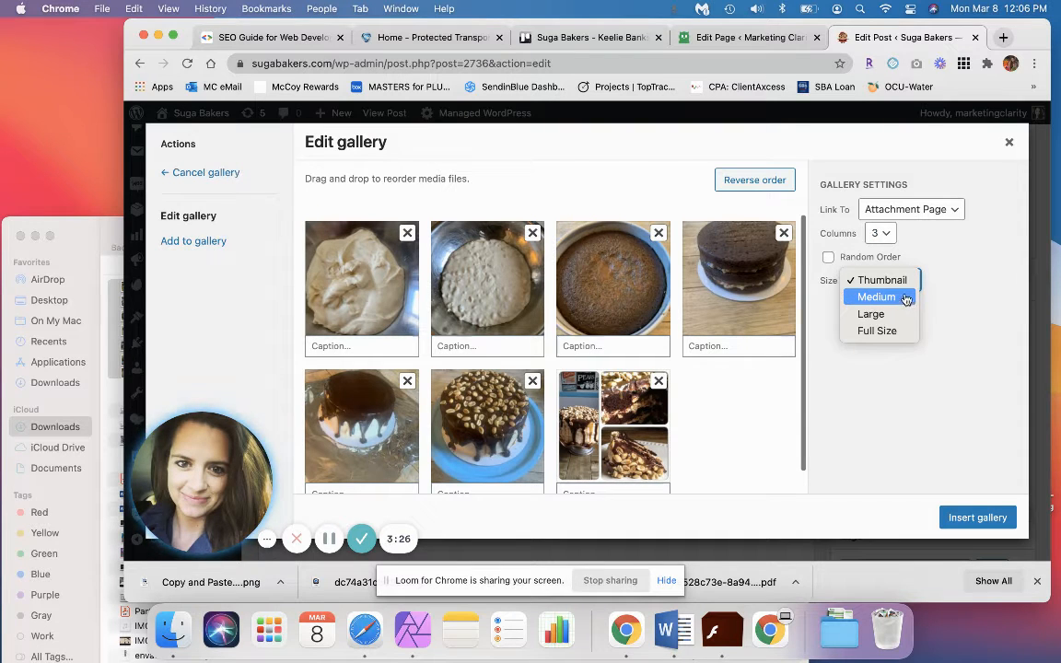
click(880, 232)
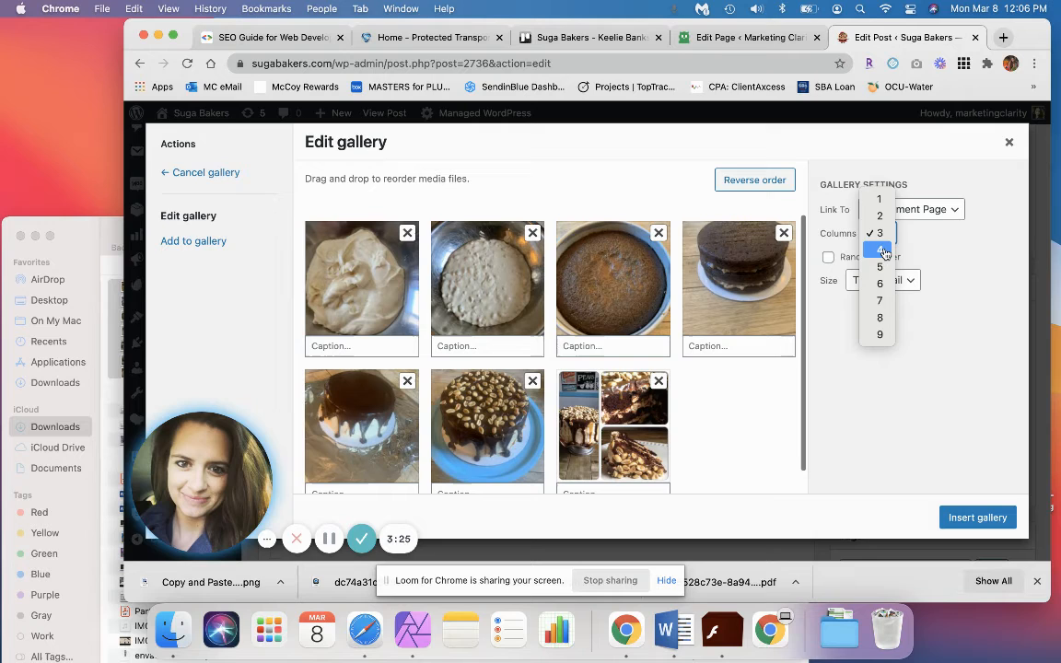
click(879, 233)
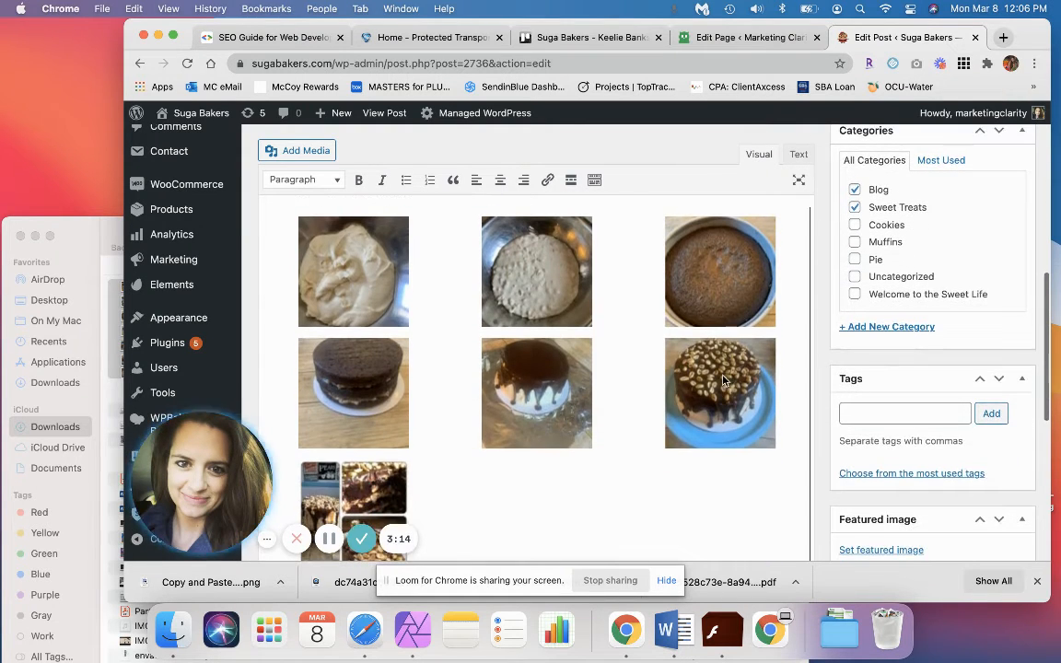
Update the Snickers Lovers Cake post and view the live three-column gallery
scroll(up, 3)
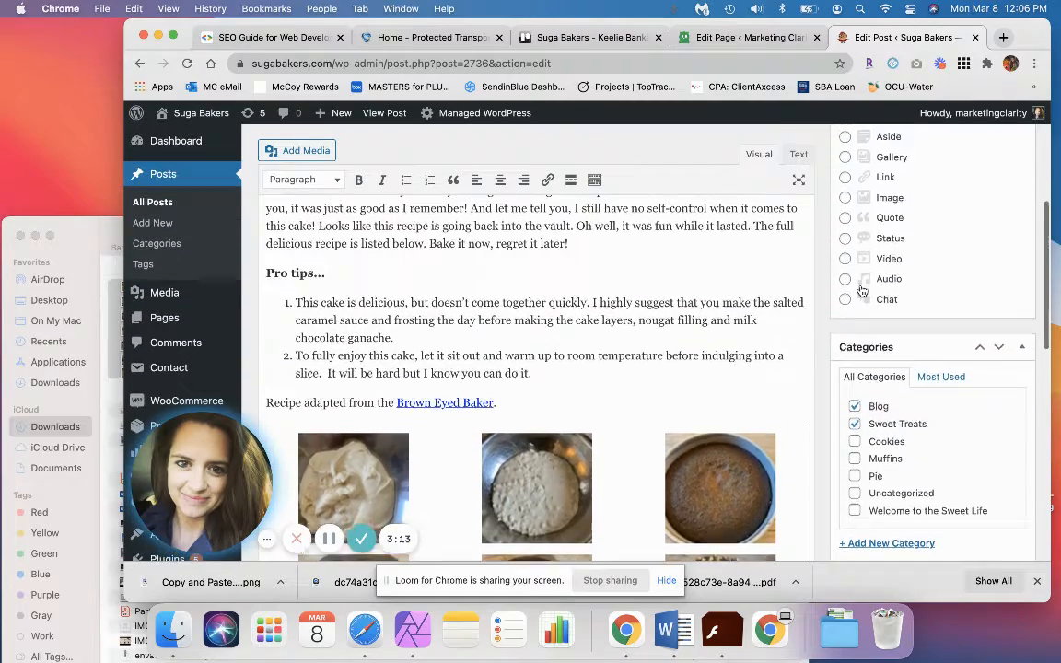
click(1001, 237)
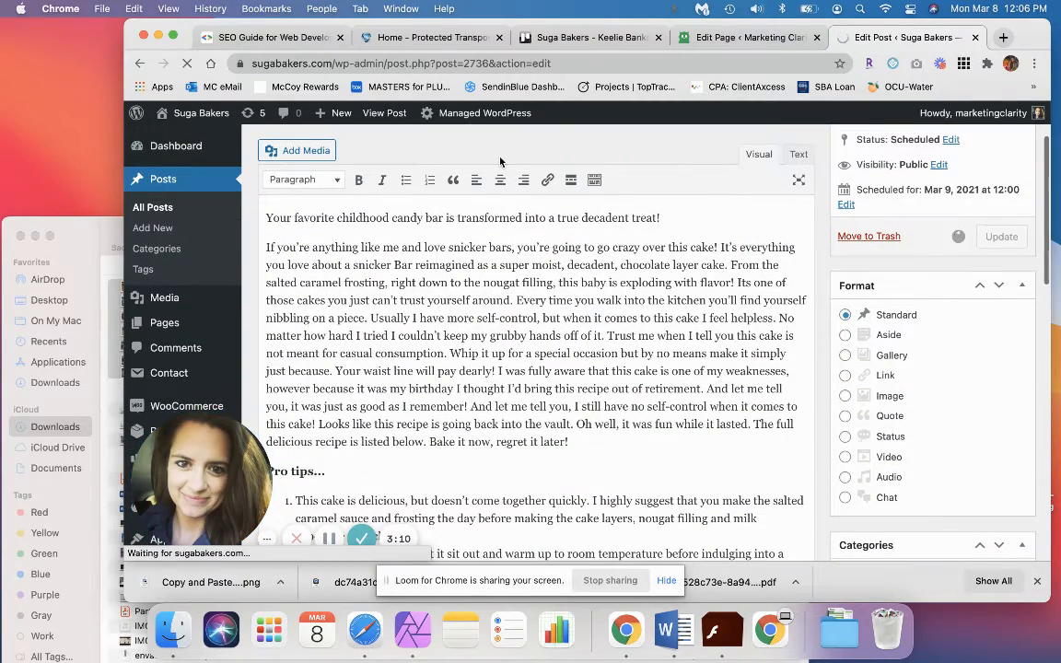
click(1000, 237)
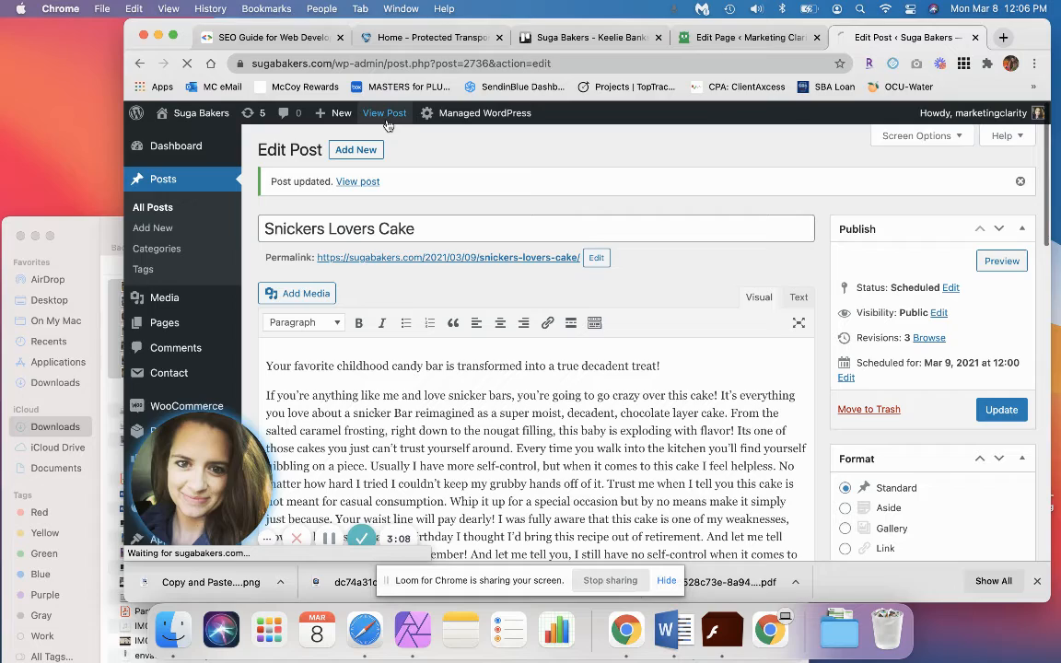
click(384, 112)
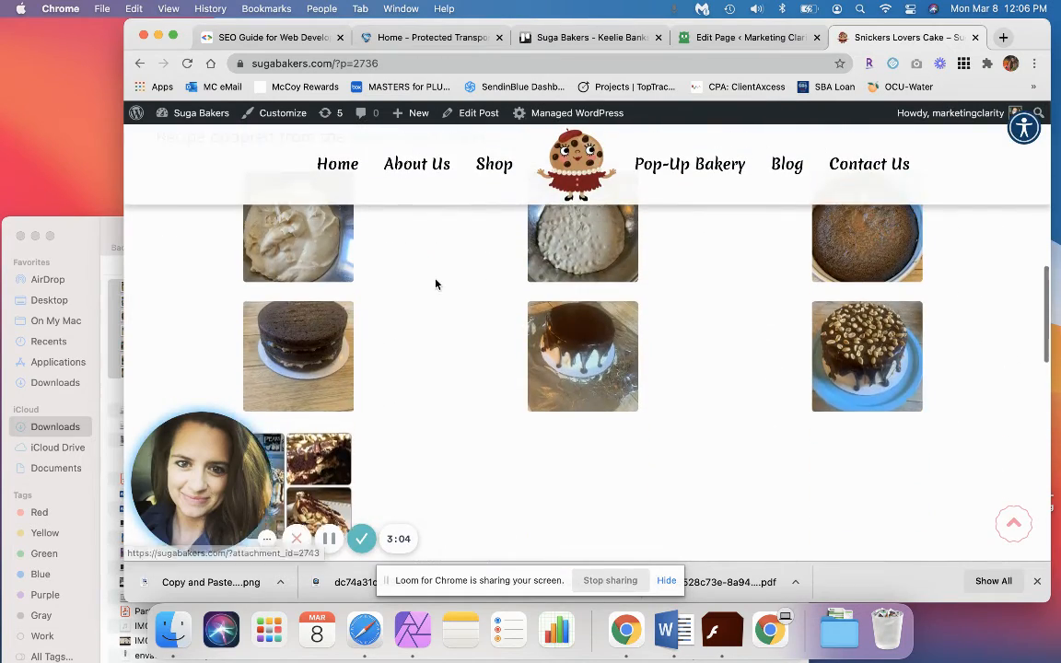
scroll(up, 3)
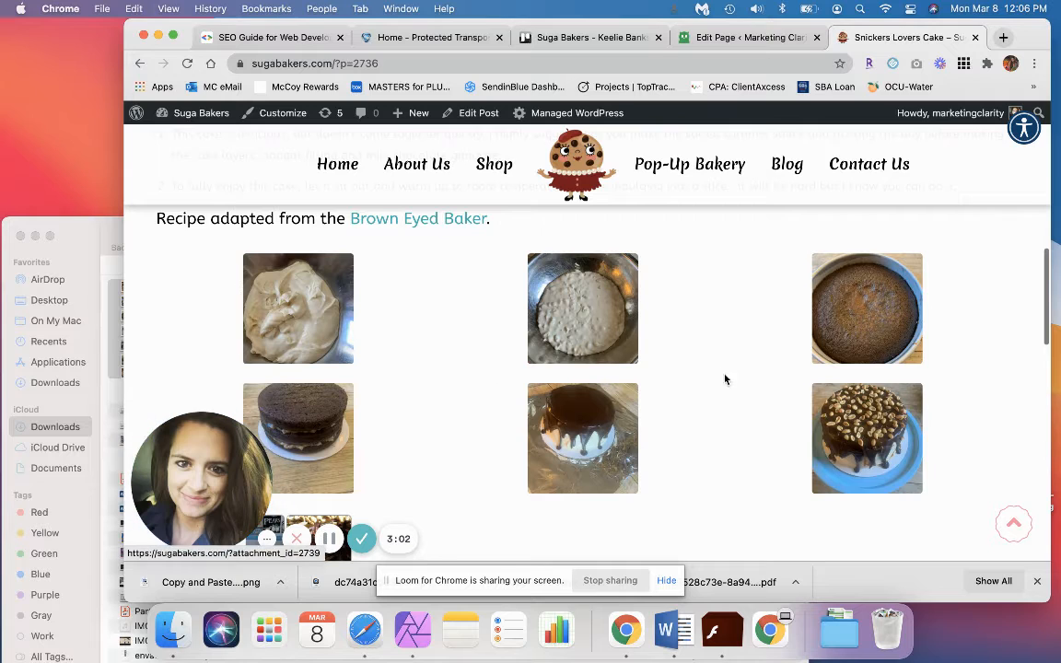
mouse_move(645, 329)
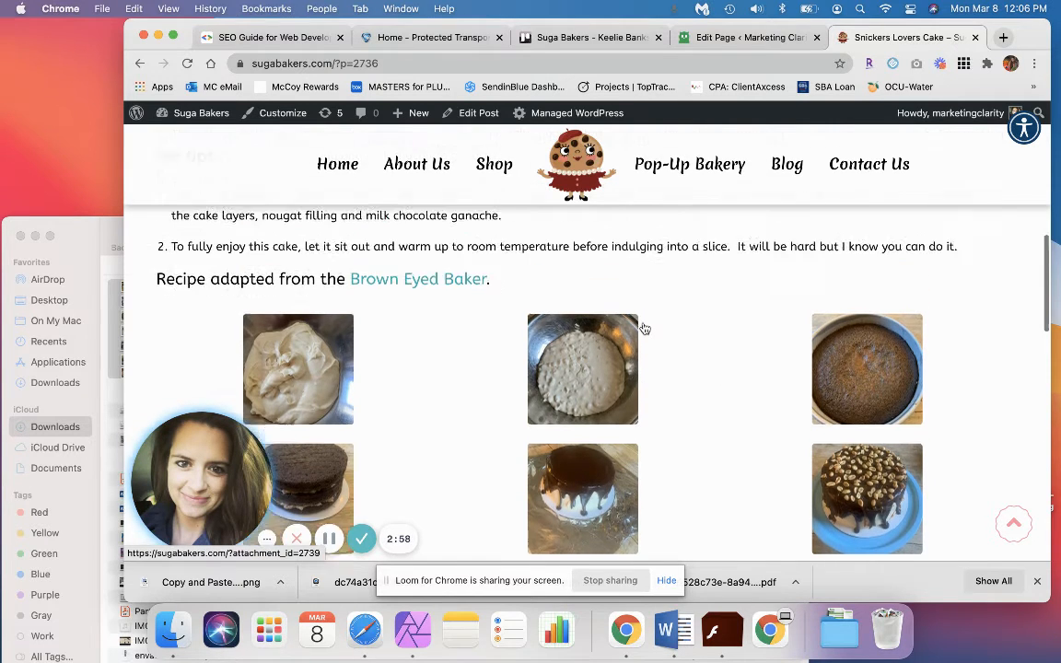
scroll(up, 3)
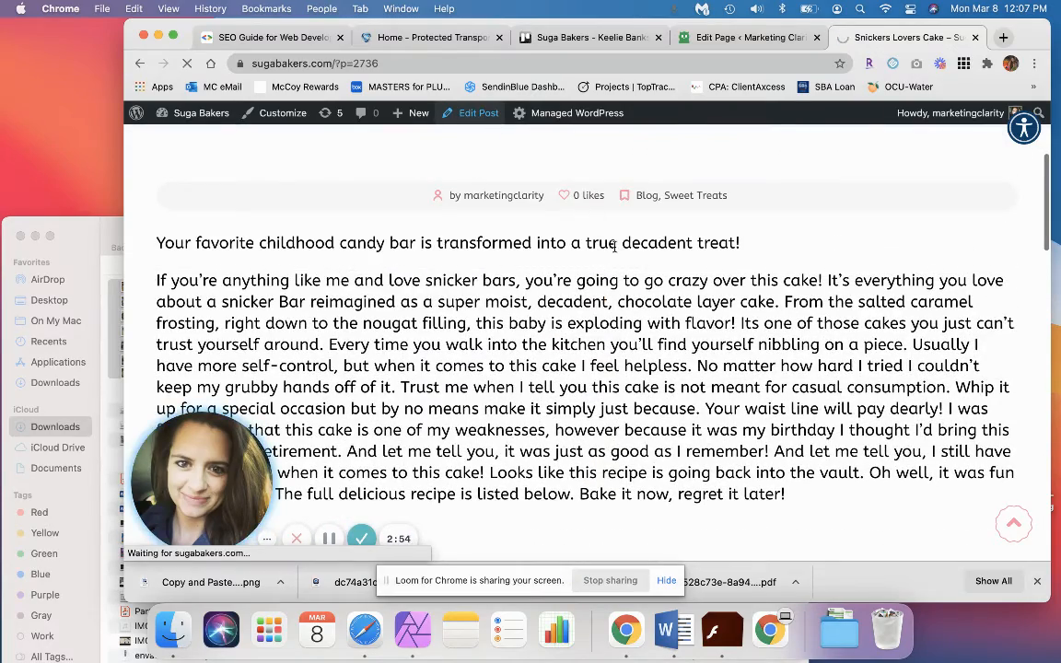
Reopen the post, edit the gallery, and change the image Size to Medium
click(478, 112)
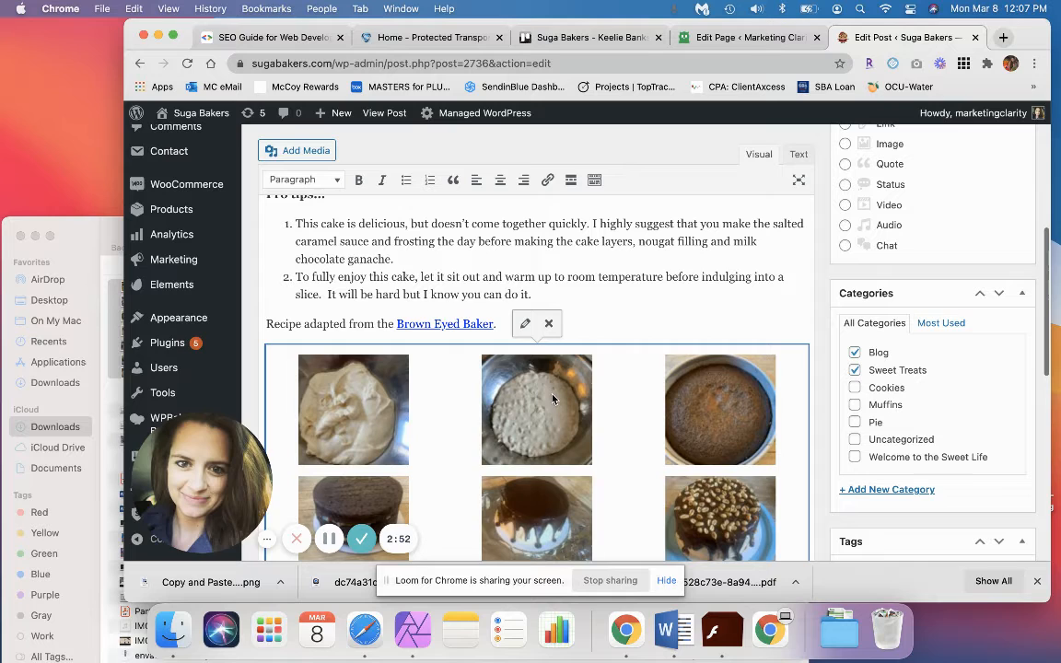
click(525, 323)
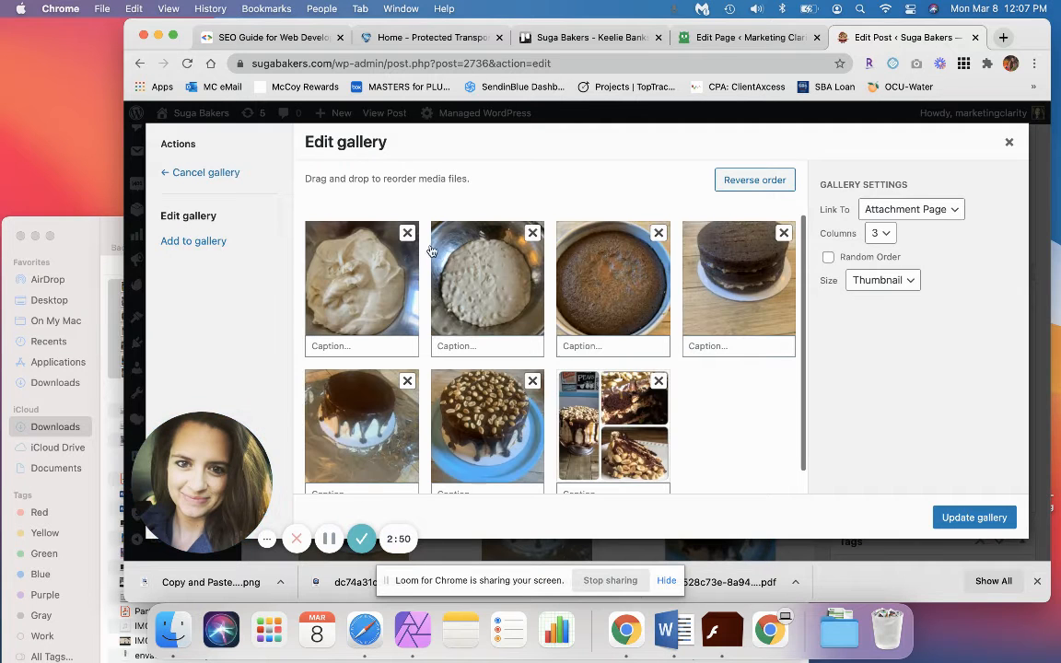
click(882, 280)
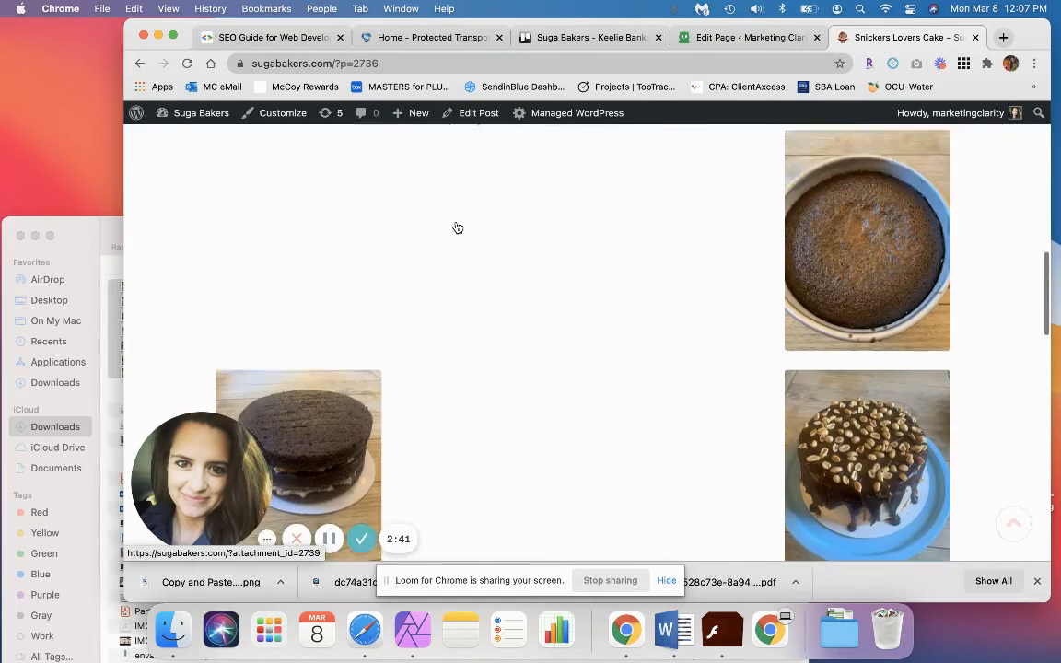
scroll(up, 3)
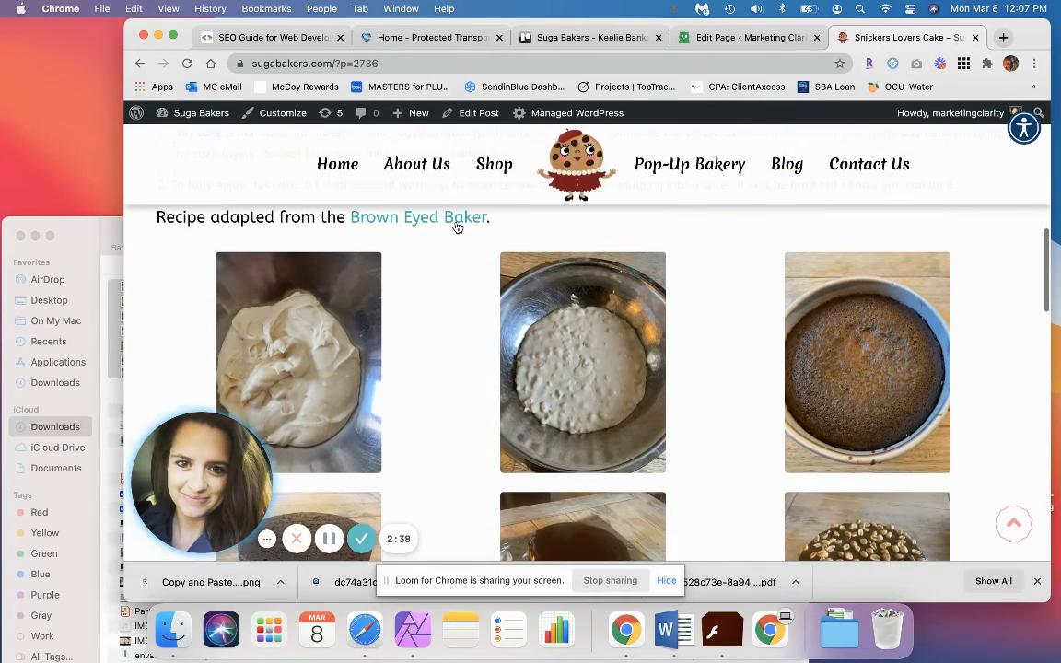
scroll(up, 3)
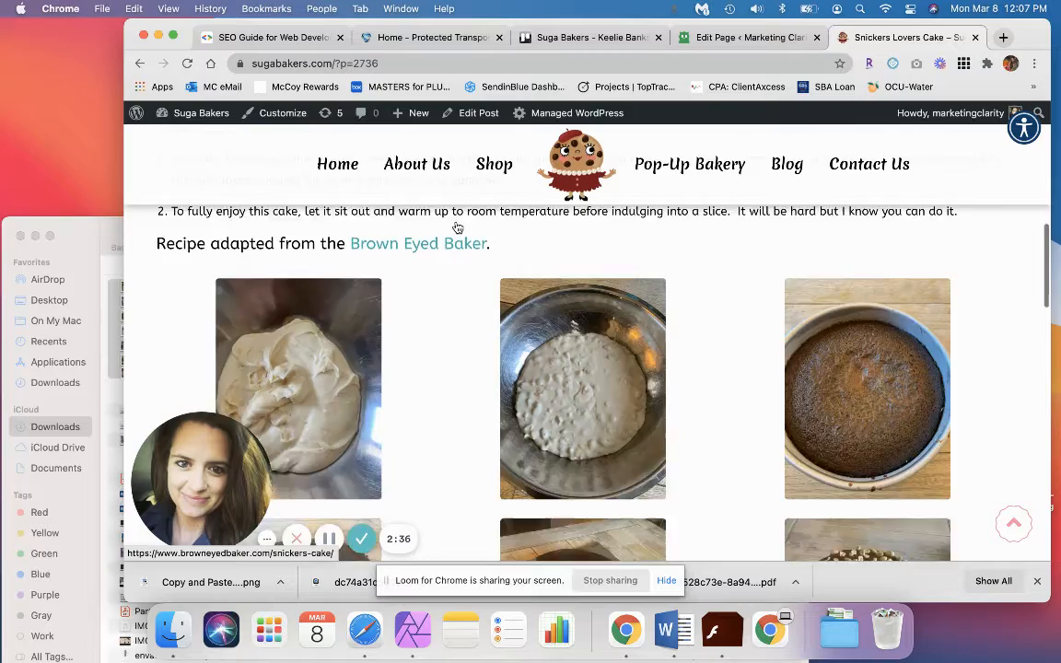
scroll(up, 3)
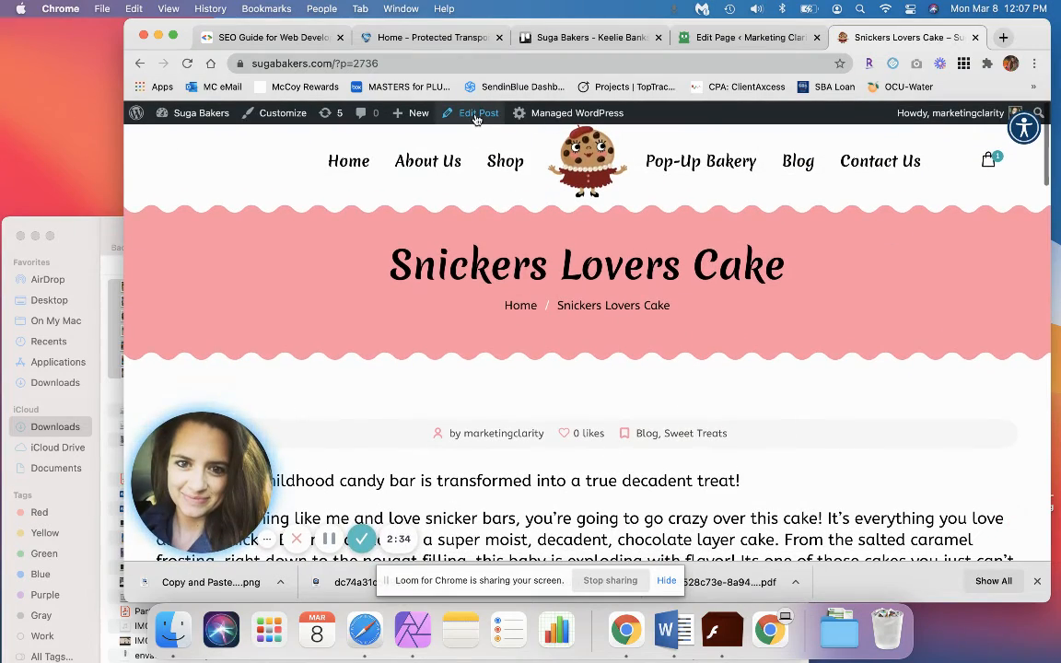
mouse_move(478, 112)
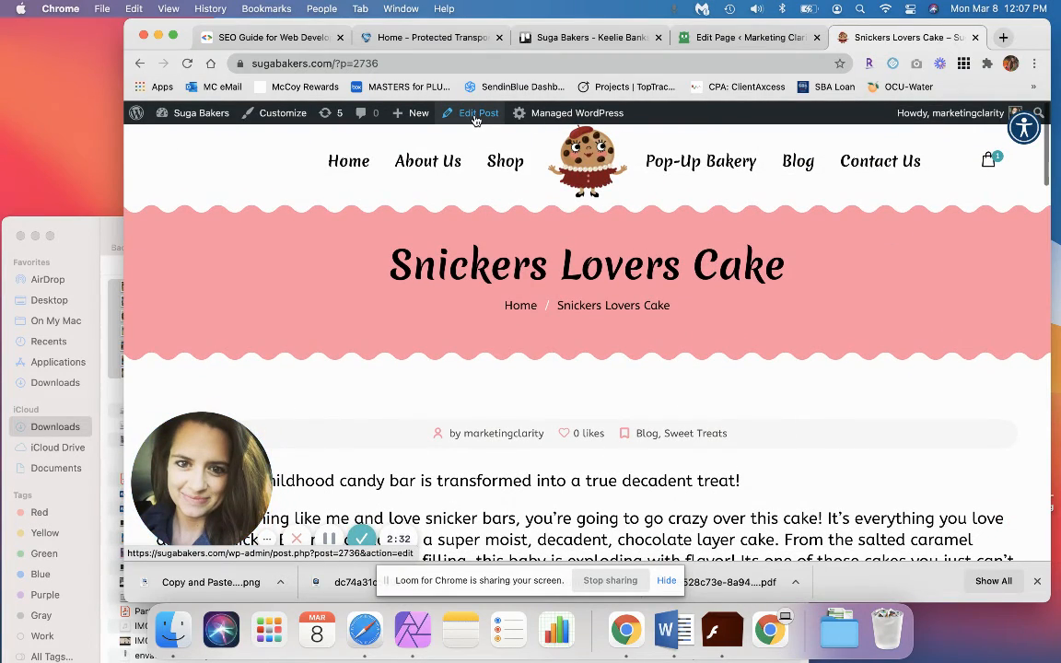